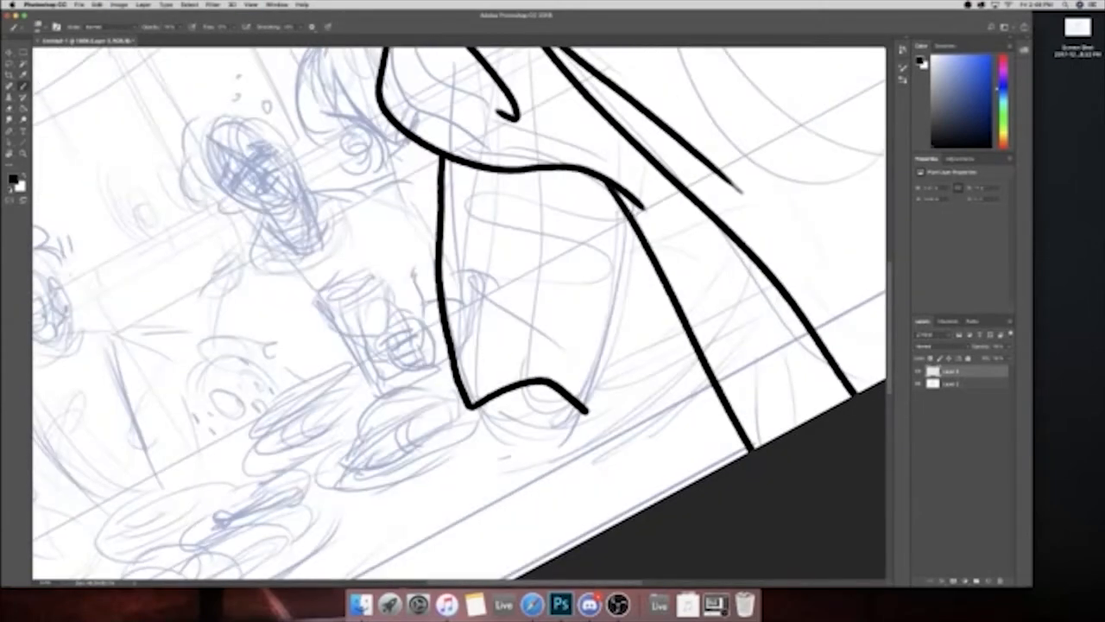
Step: Ink a bold black line along the paladin's cape over the blue sketch
drag(605, 199, 587, 415)
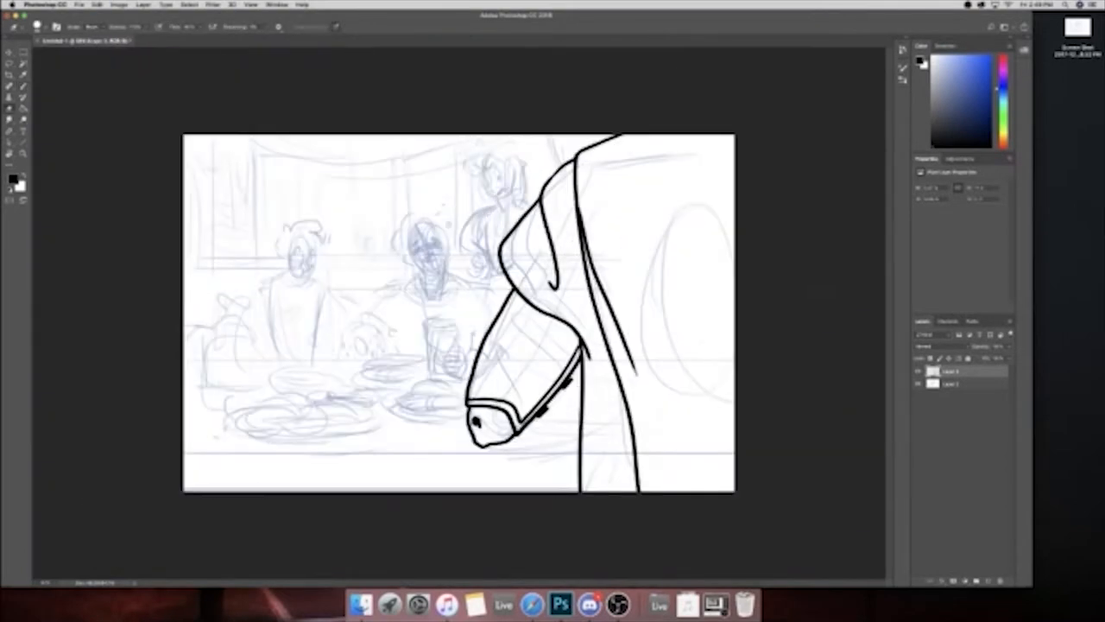
Step: Ink black detail lines along the paladin's sleeve edge and arm
drag(474, 423, 510, 440)
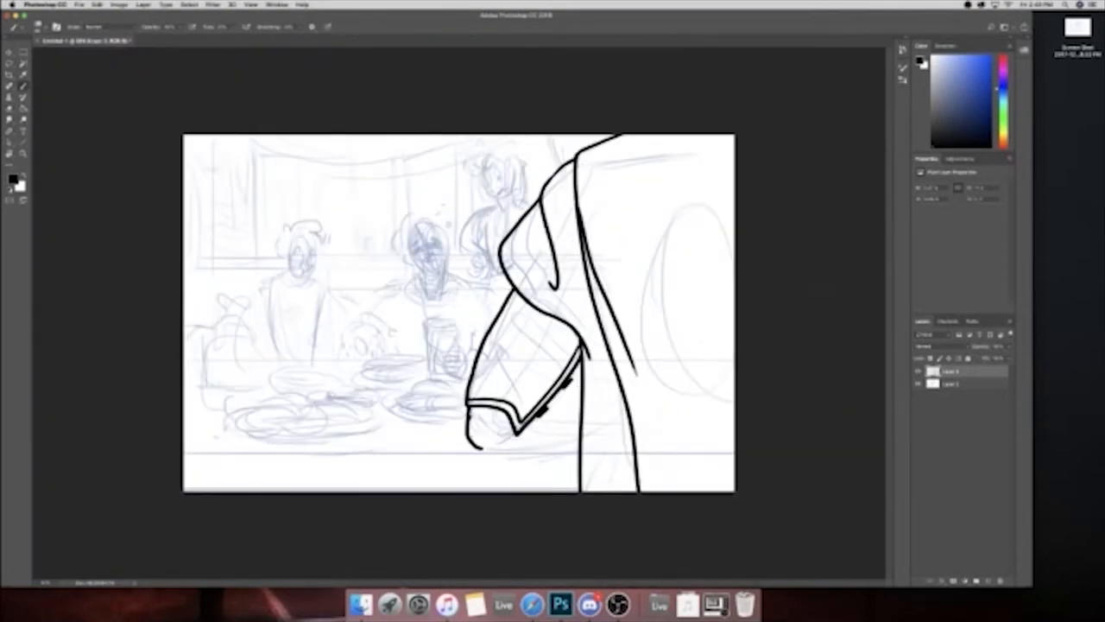
drag(469, 405, 665, 415)
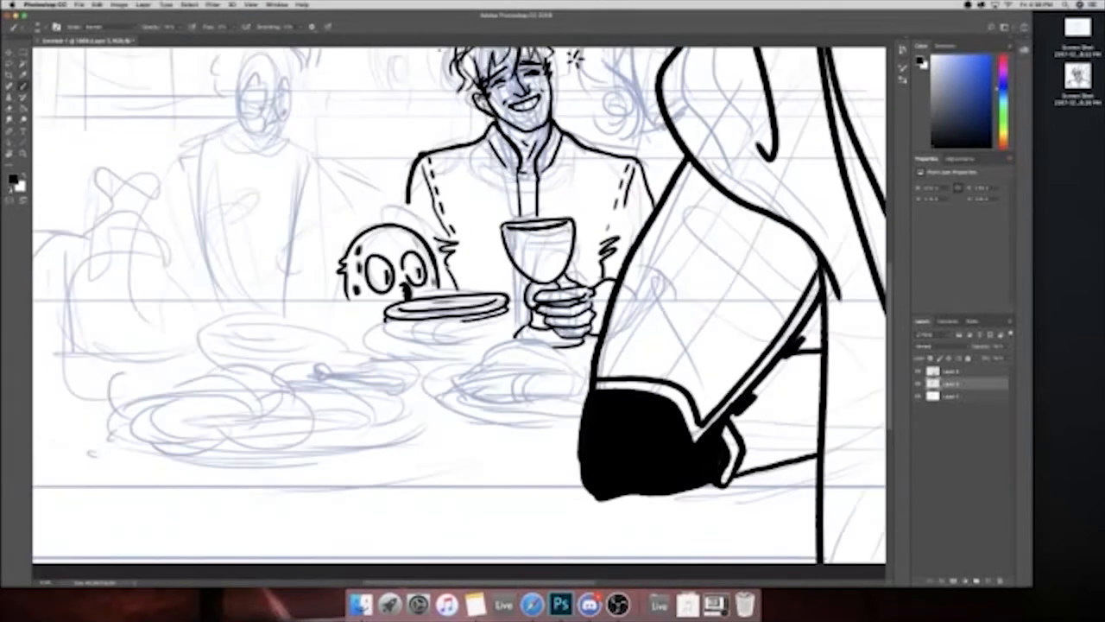
Step: Ink the glasses-wearing diner at left, then the loaf of bread on its tray
drag(389, 324, 500, 321)
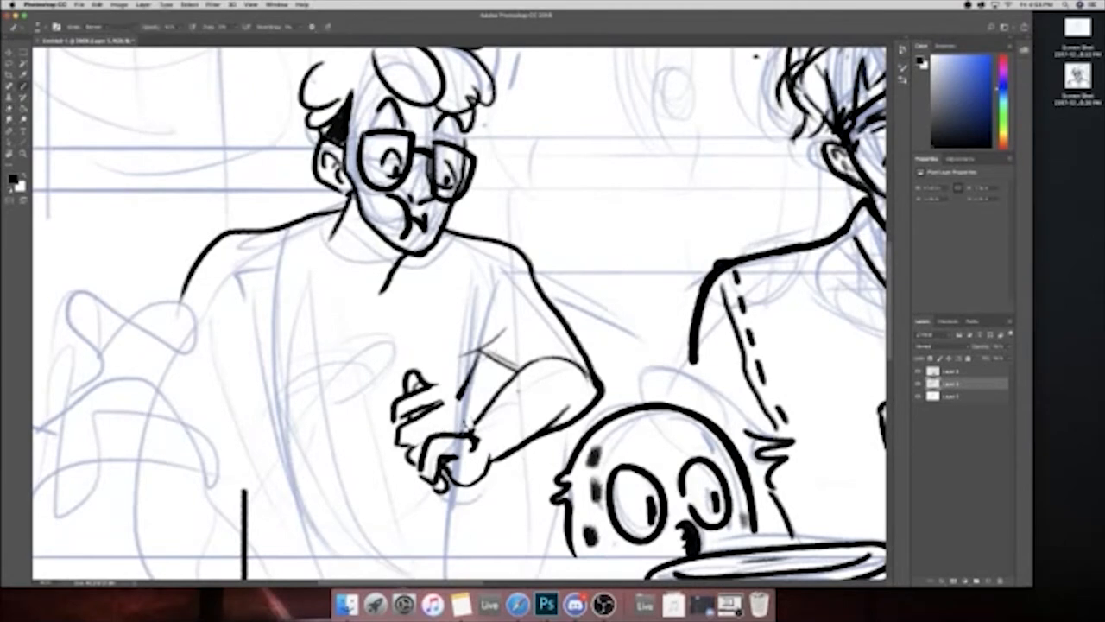
drag(423, 380, 466, 440)
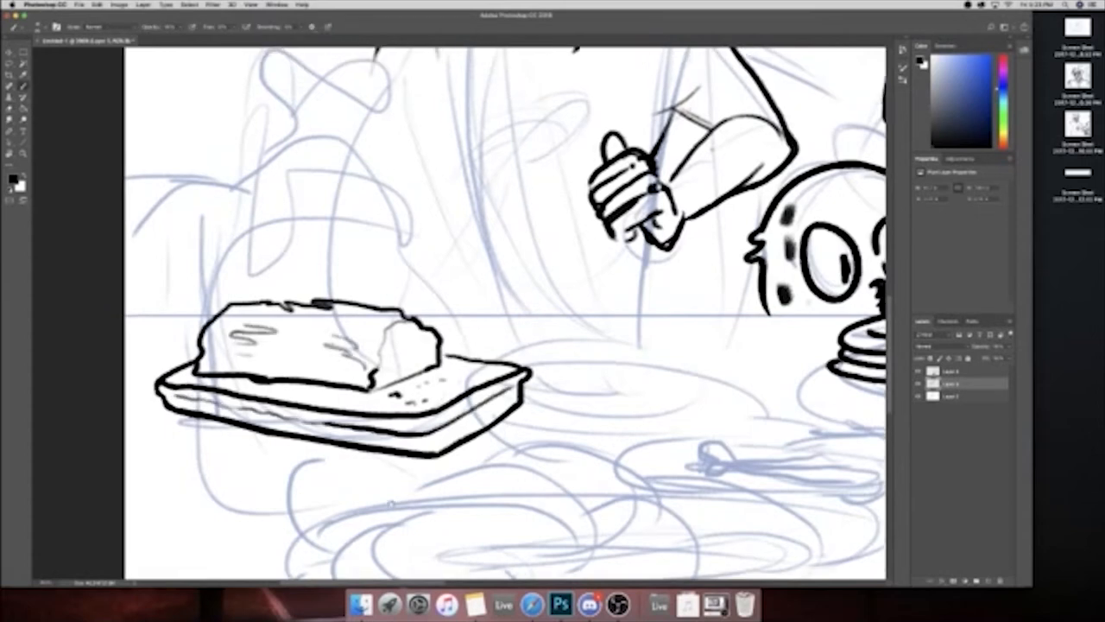
Step: Ink the remaining dinner-table scene with the ponytailed girl and platter of rolls
drag(388, 345, 423, 354)
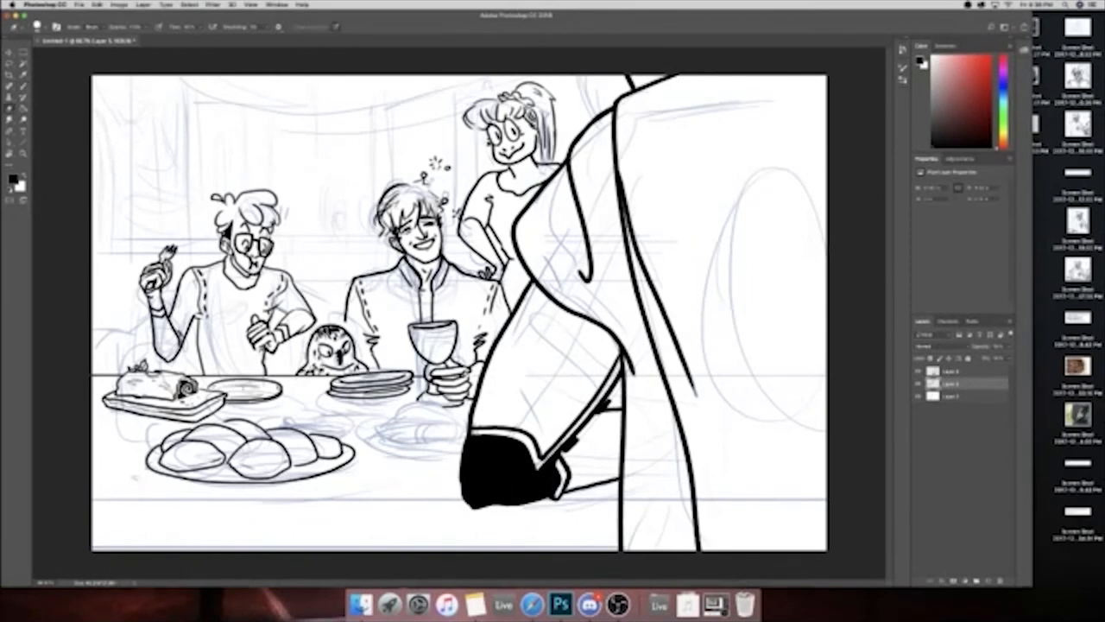
click(251, 384)
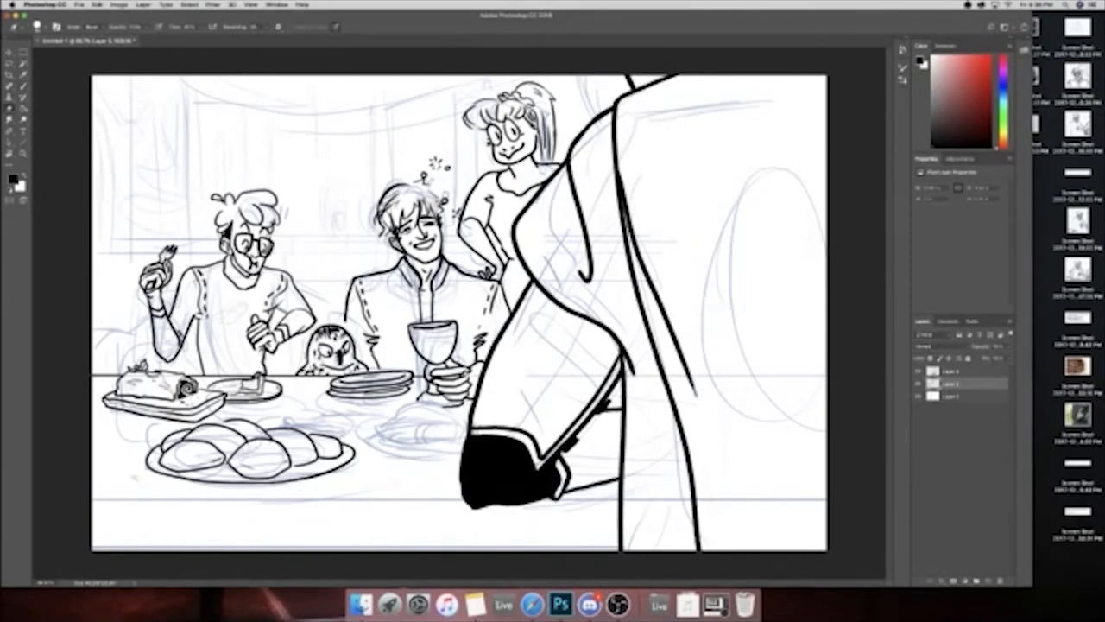